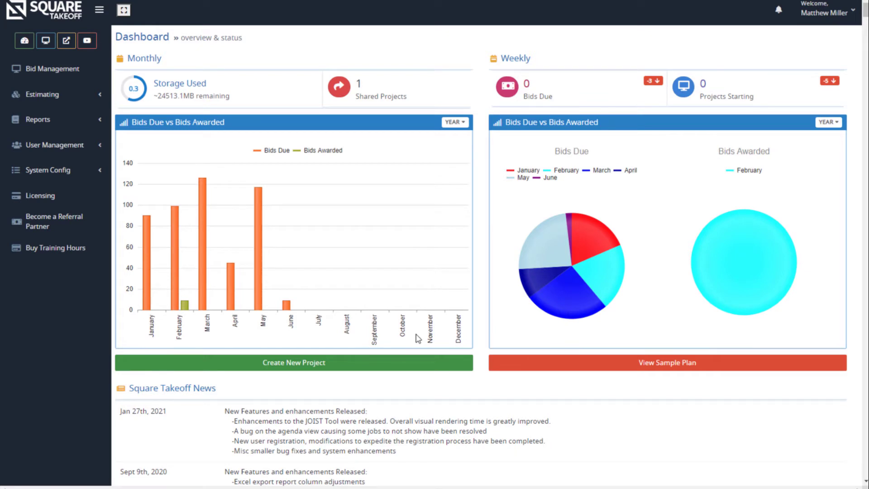
mouse_move(355, 210)
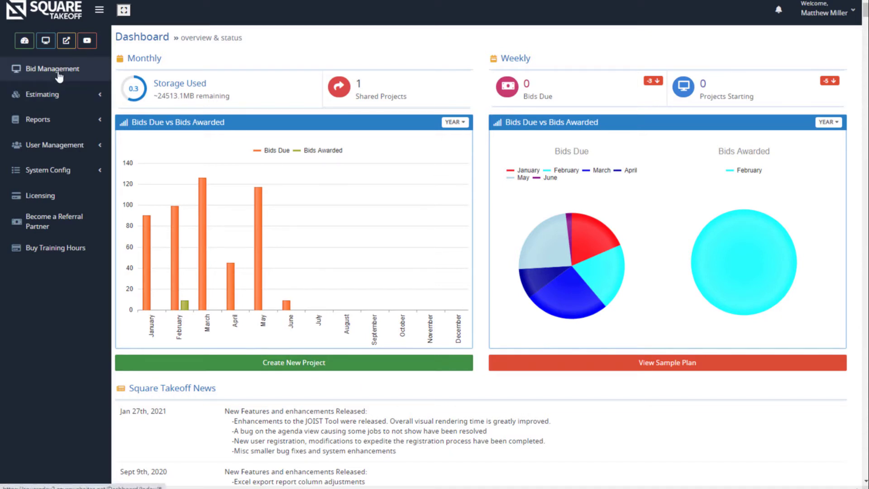
Go to the Bid Management page from the left sidebar
click(52, 67)
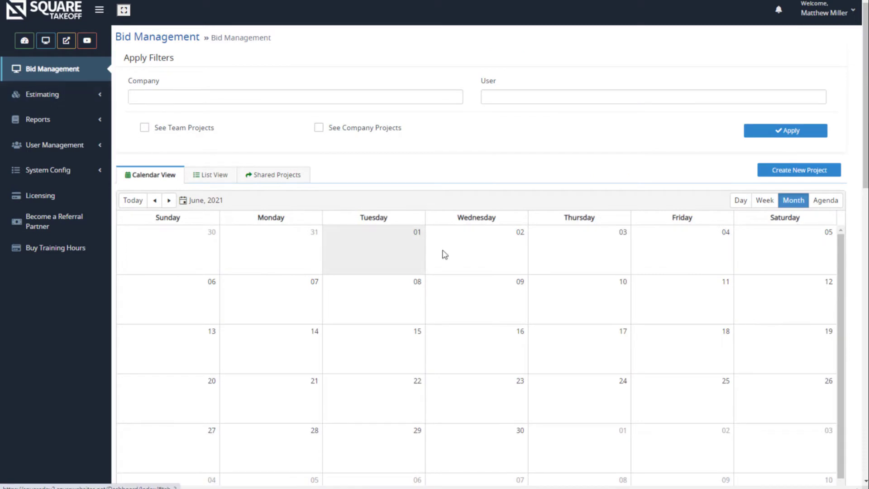
mouse_move(798, 169)
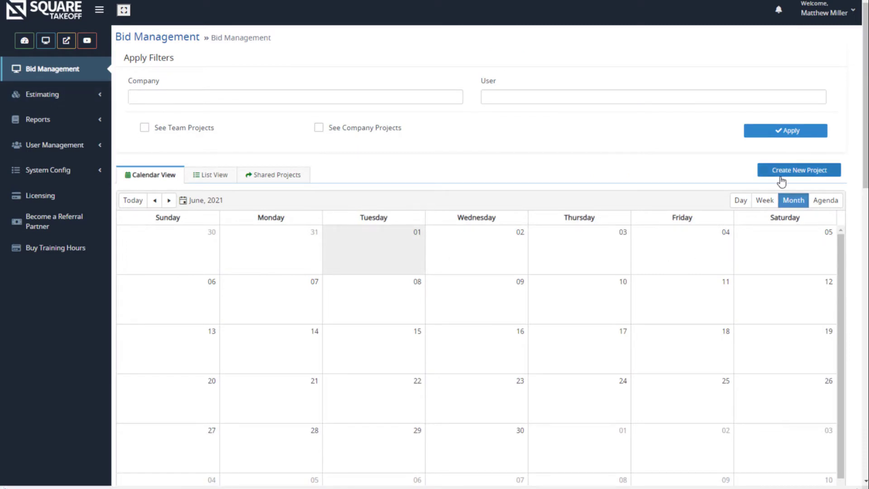
mouse_move(792, 178)
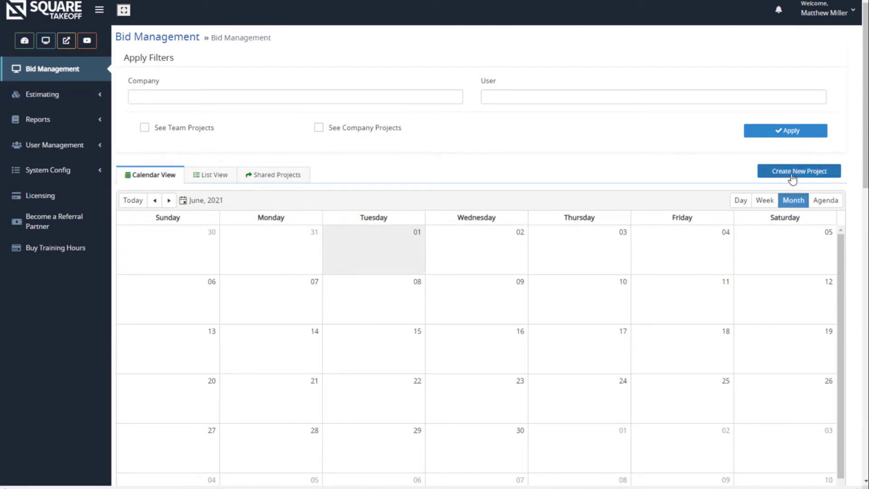
Start a new project for company Square Takeoff and name it 'Project Demo'
click(798, 171)
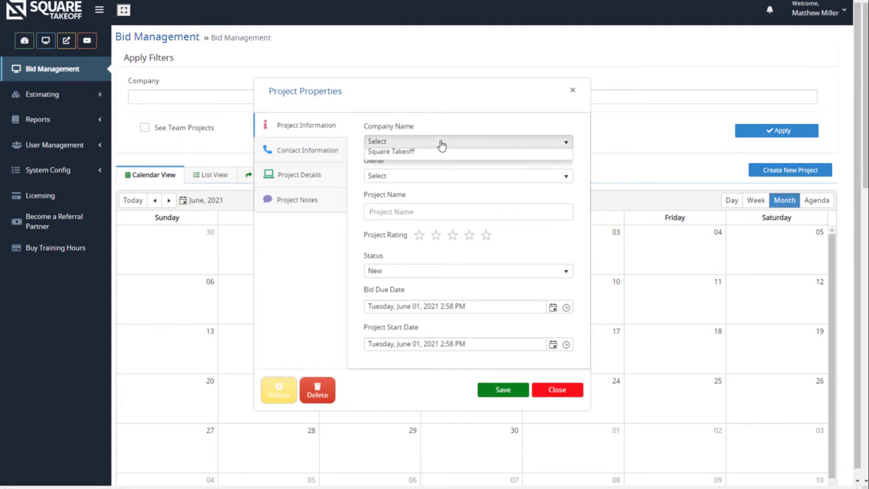
click(467, 175)
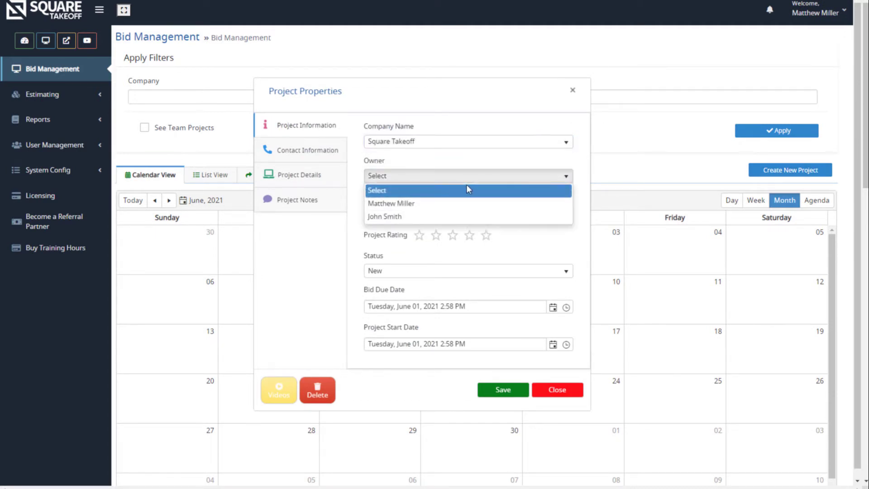
click(391, 202)
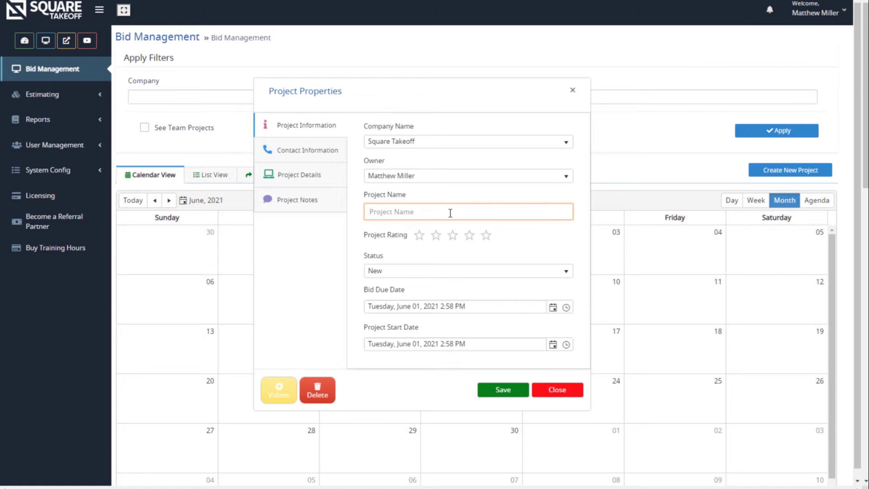
text(Project De)
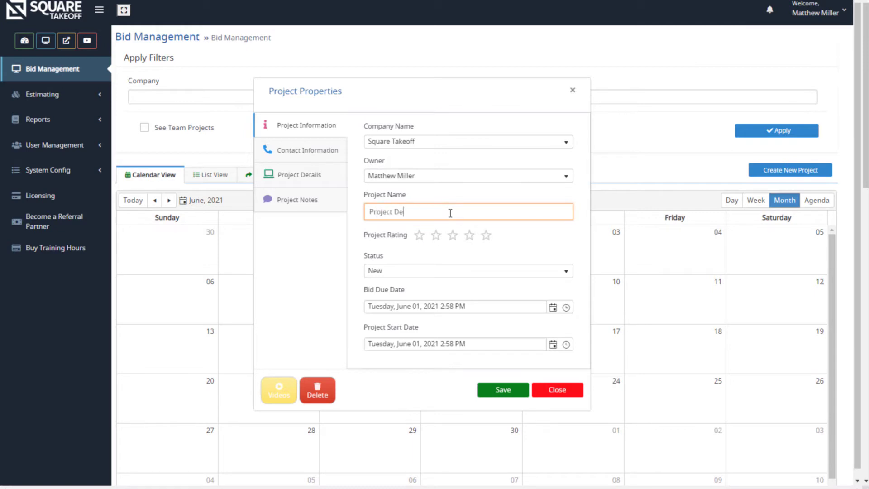
text(mo)
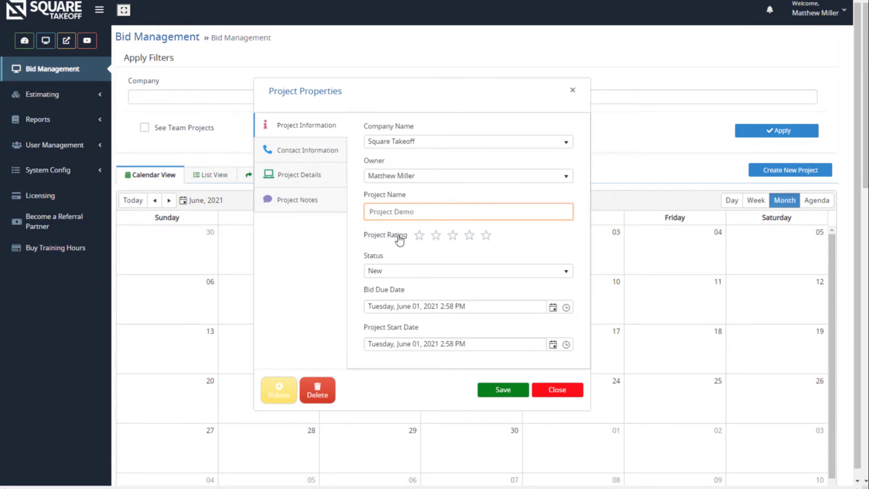
mouse_move(523, 261)
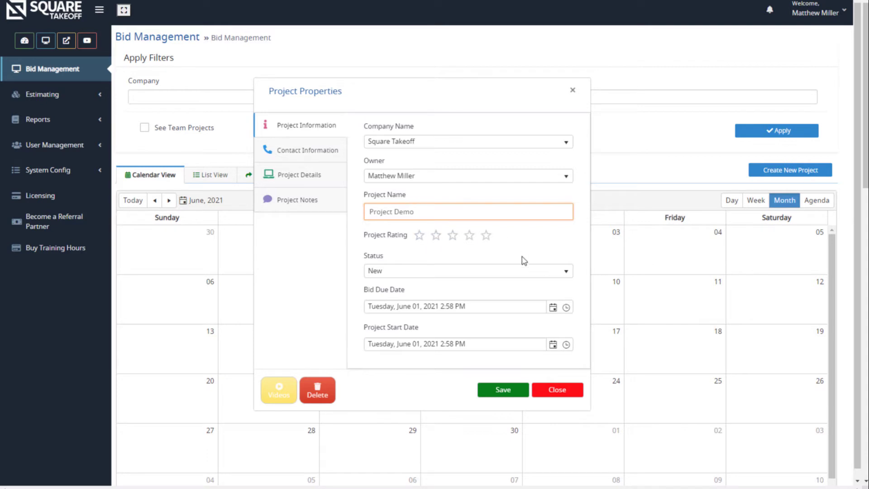
Set the project status to Estimating and move on to Contact Information
click(467, 271)
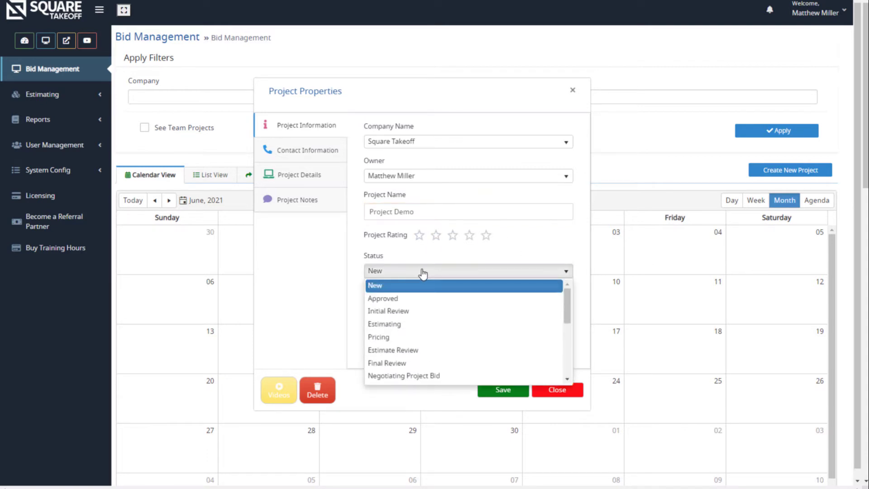
mouse_move(437, 298)
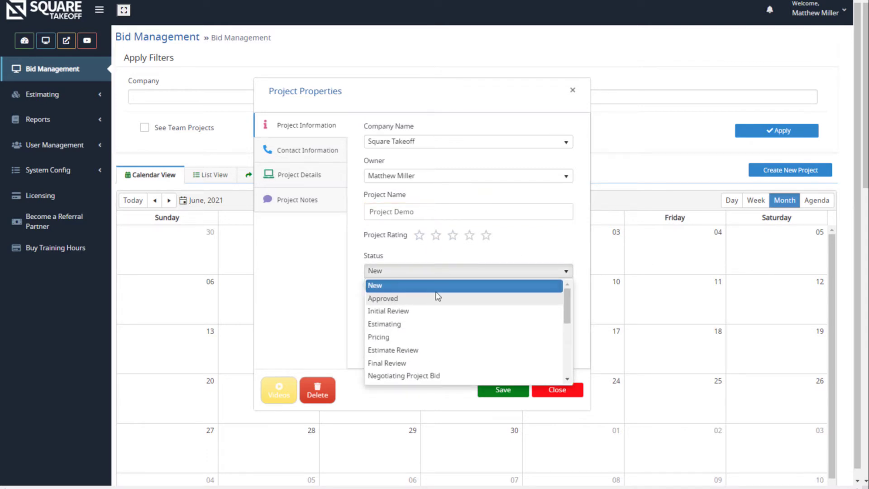
scroll(down, 3)
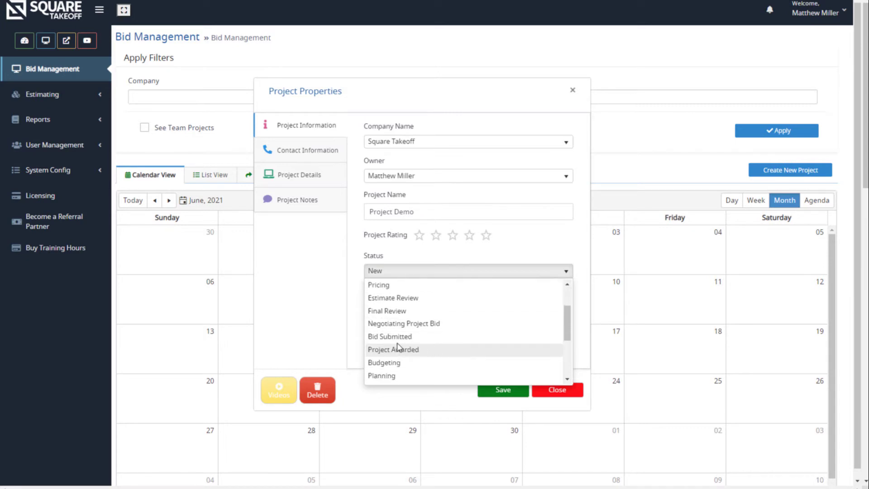
scroll(down, 3)
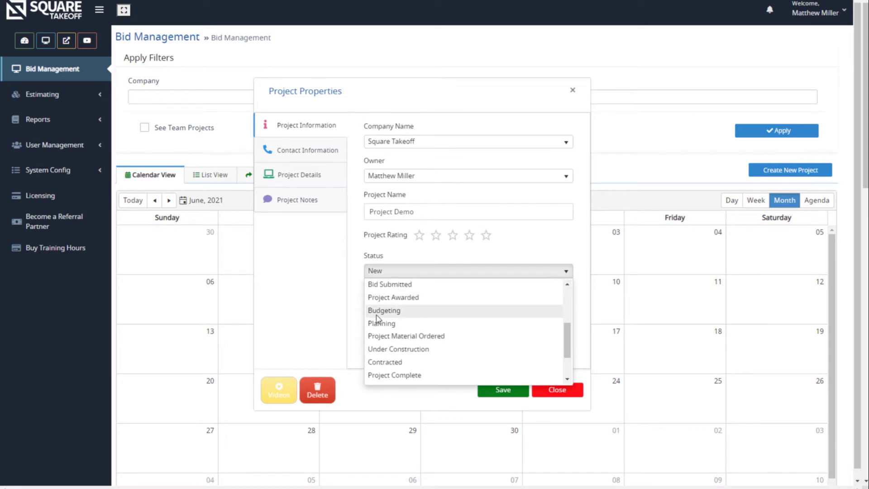
mouse_move(418, 362)
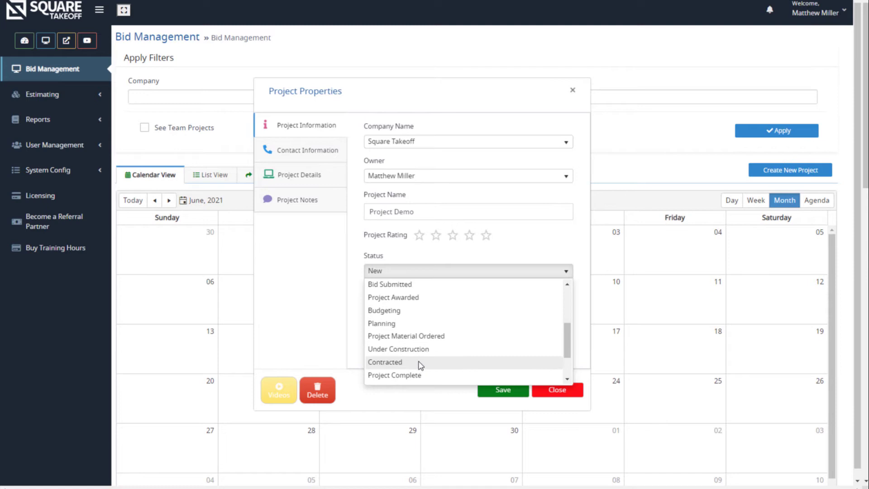
scroll(up, 3)
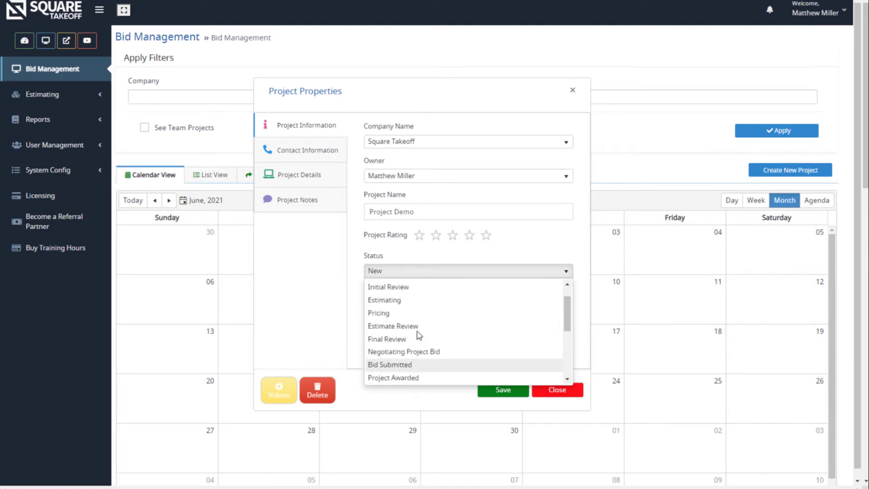
click(384, 300)
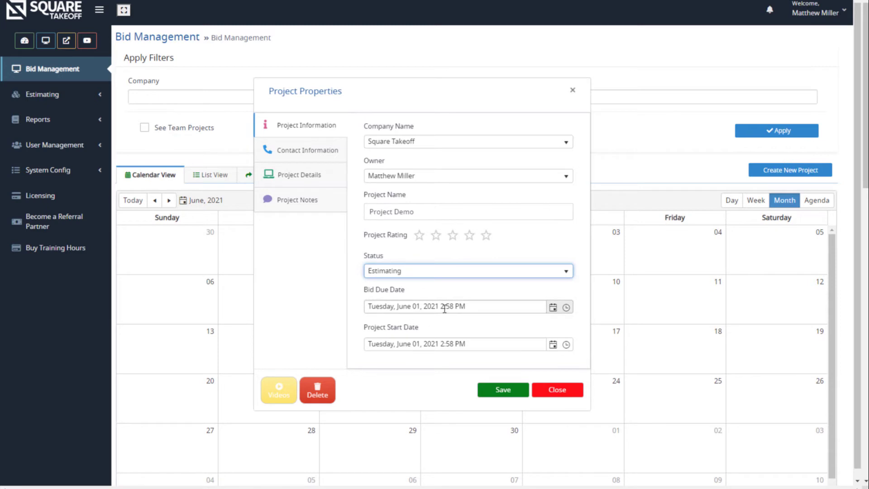
mouse_move(579, 299)
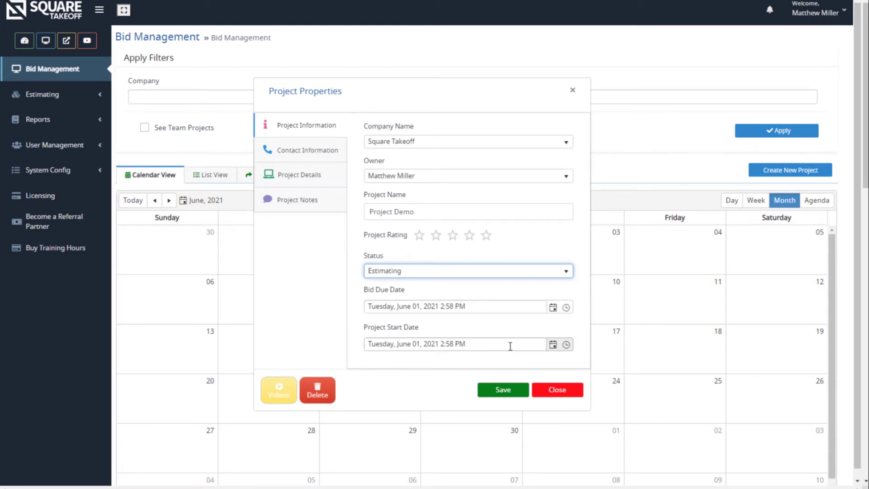
click(307, 150)
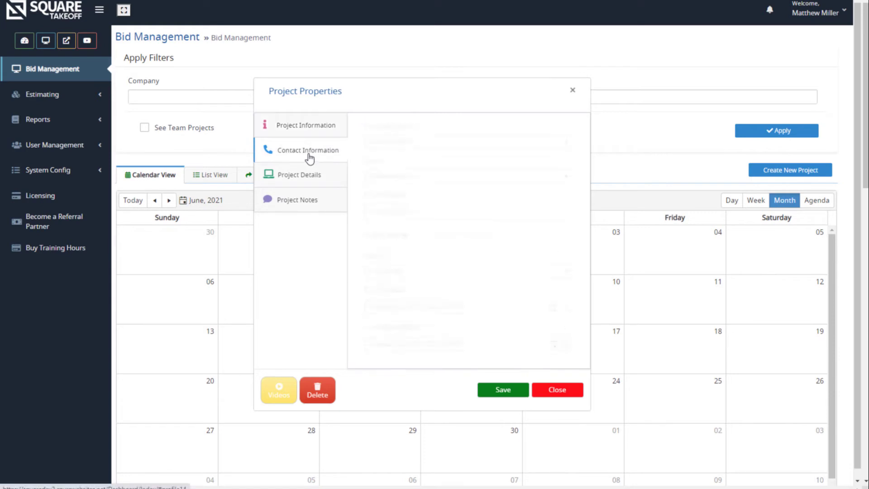
Leave the Contact Name and Address 1 fields blank
click(307, 150)
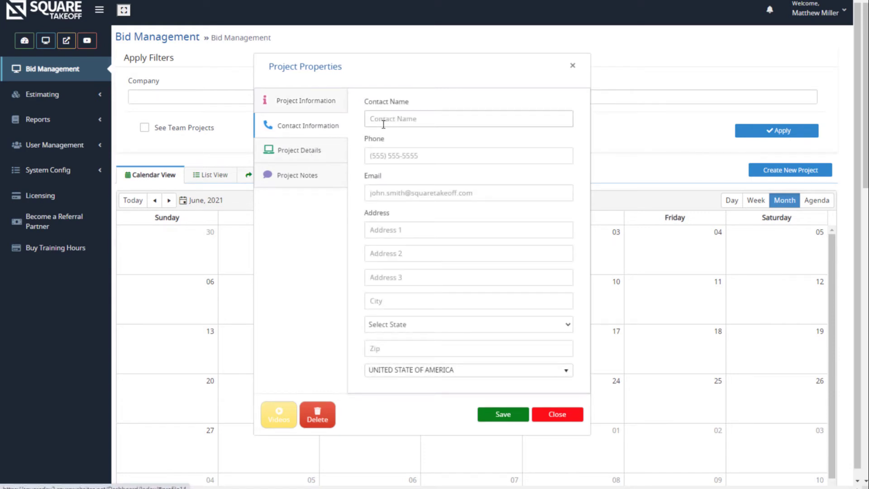
mouse_move(417, 207)
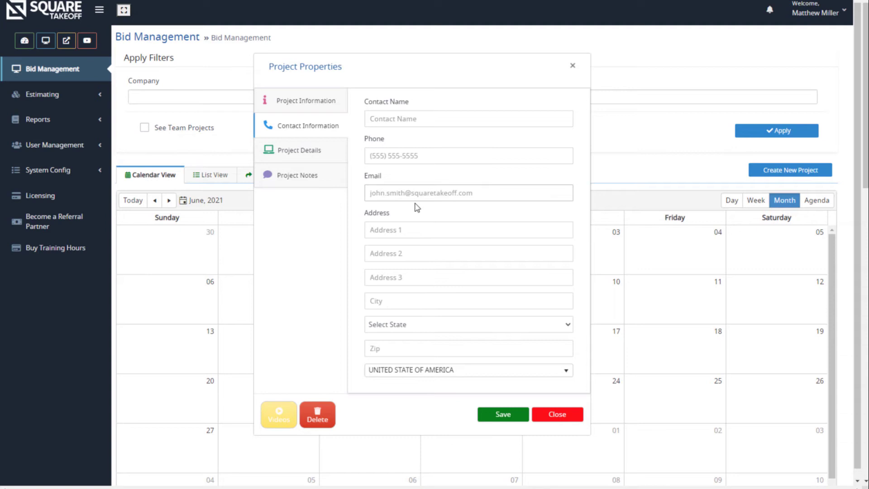
click(468, 230)
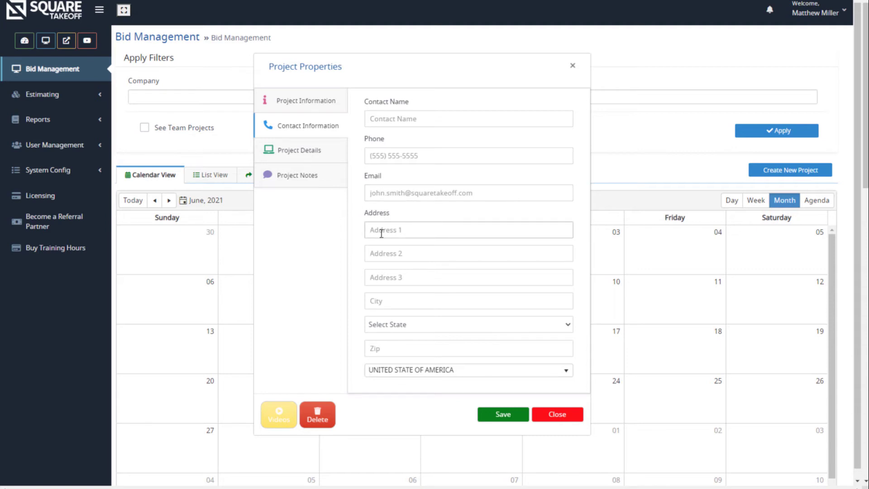
mouse_move(357, 183)
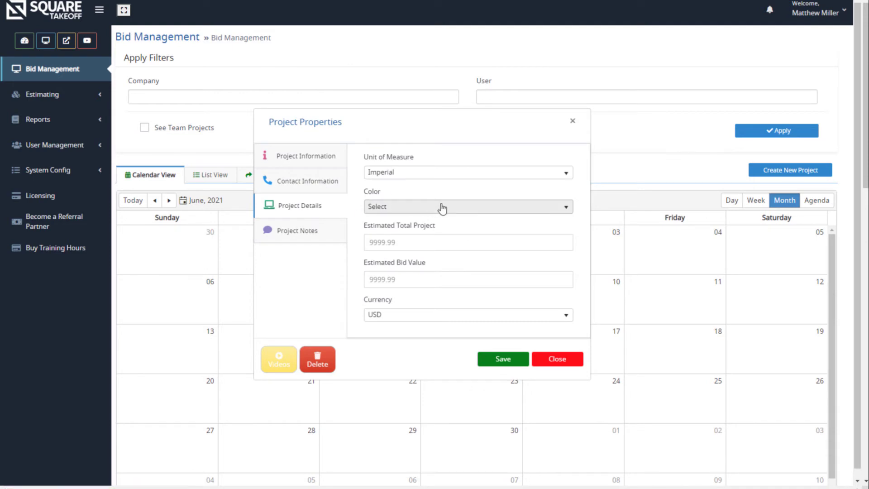
mouse_move(468, 172)
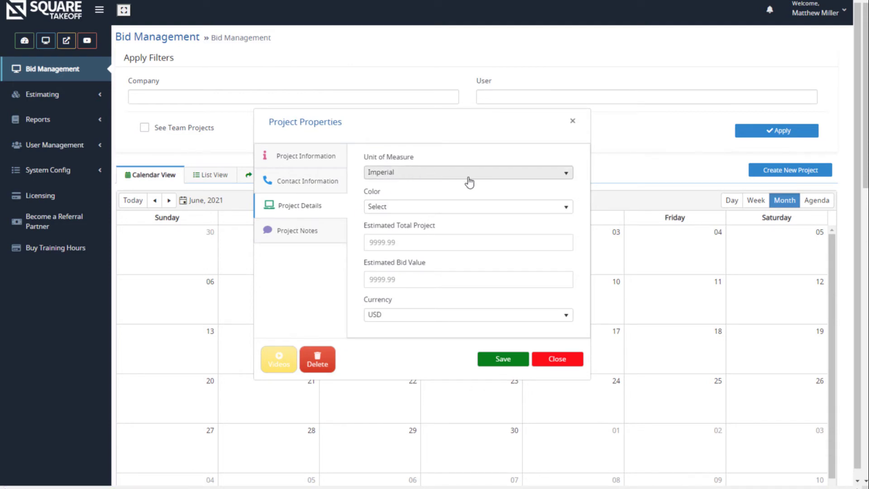
Choose Coral as the project colour
click(467, 206)
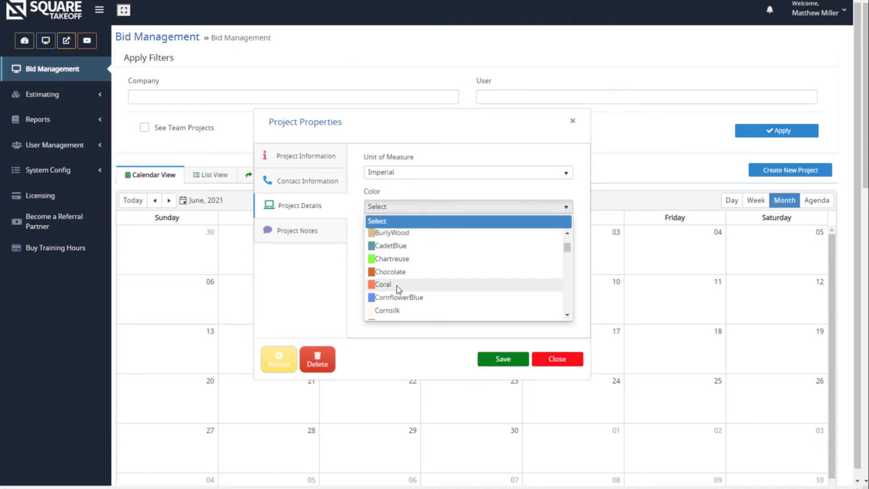
click(383, 283)
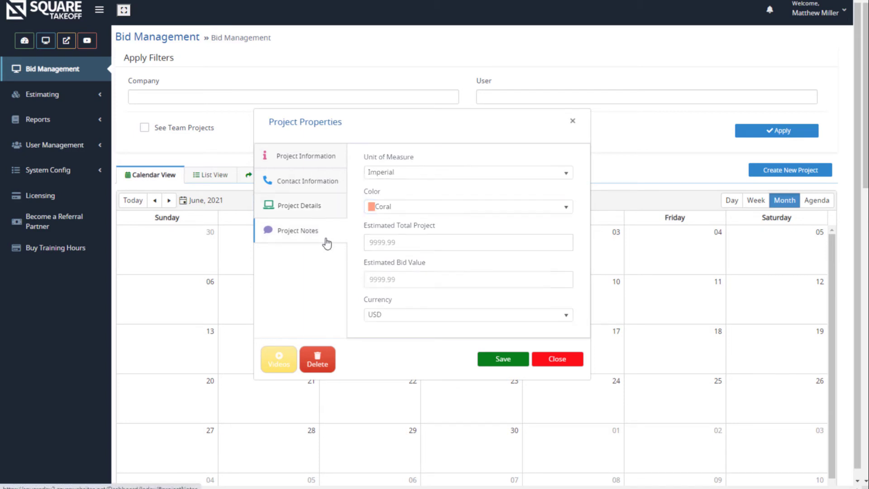
Leave Project Notes empty and save the project properties
click(297, 230)
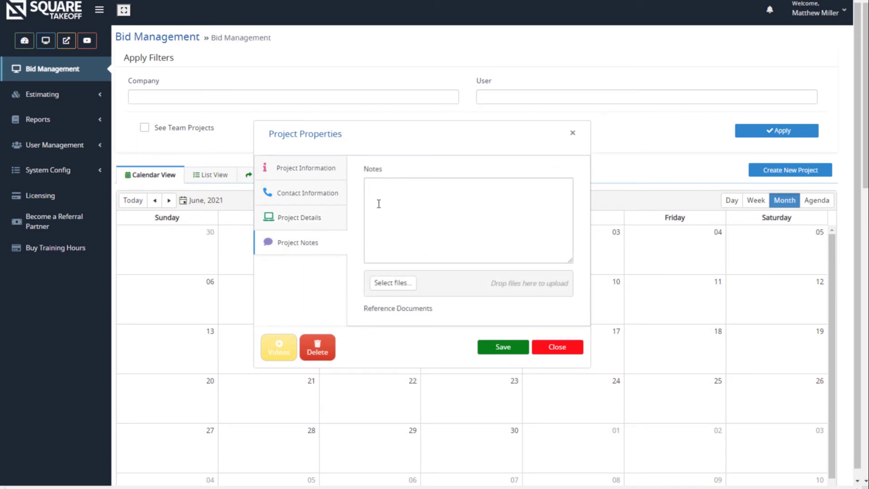
mouse_move(404, 217)
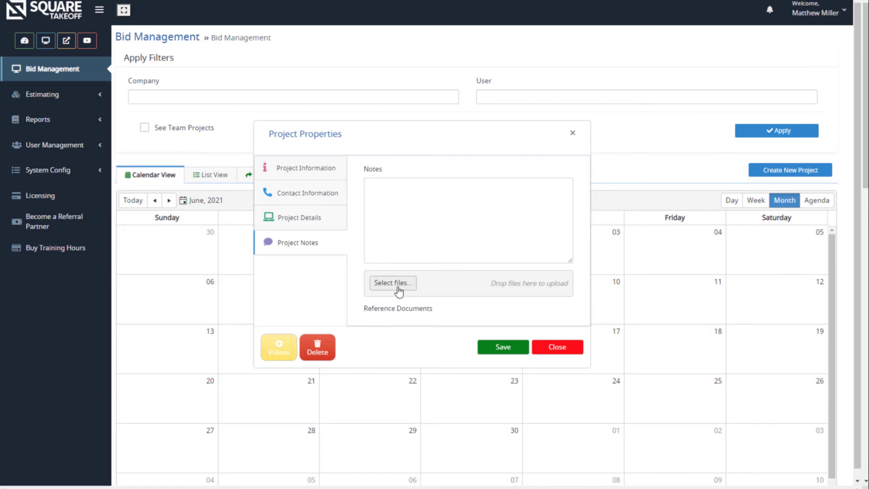
mouse_move(386, 302)
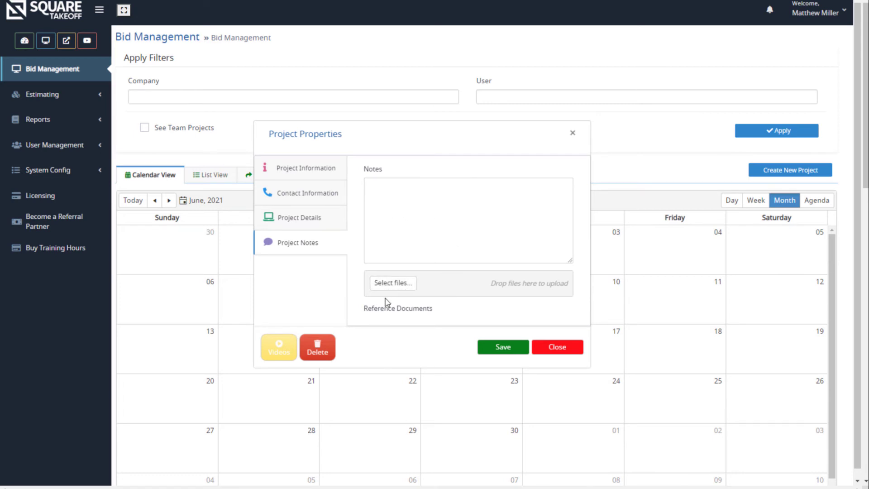
mouse_move(471, 338)
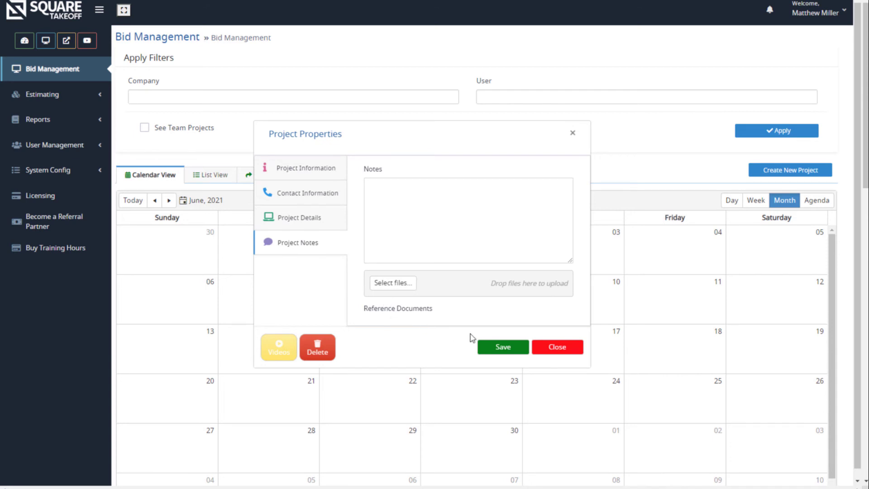
mouse_move(500, 354)
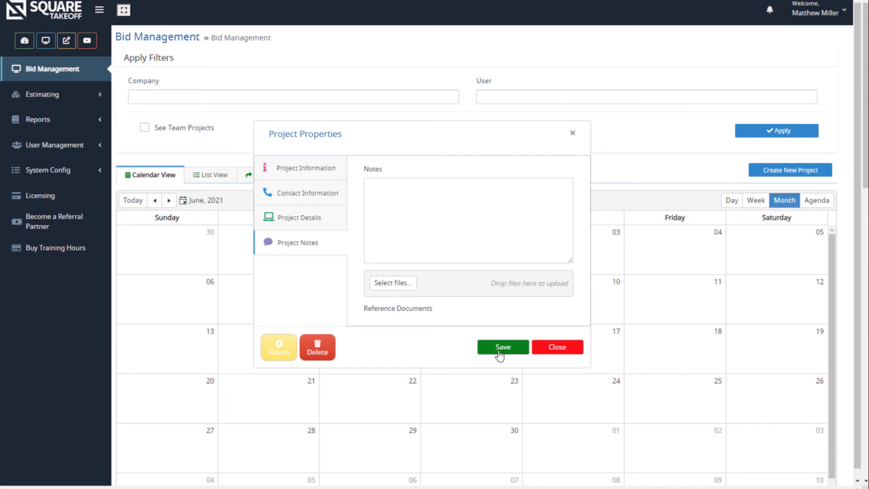
click(501, 346)
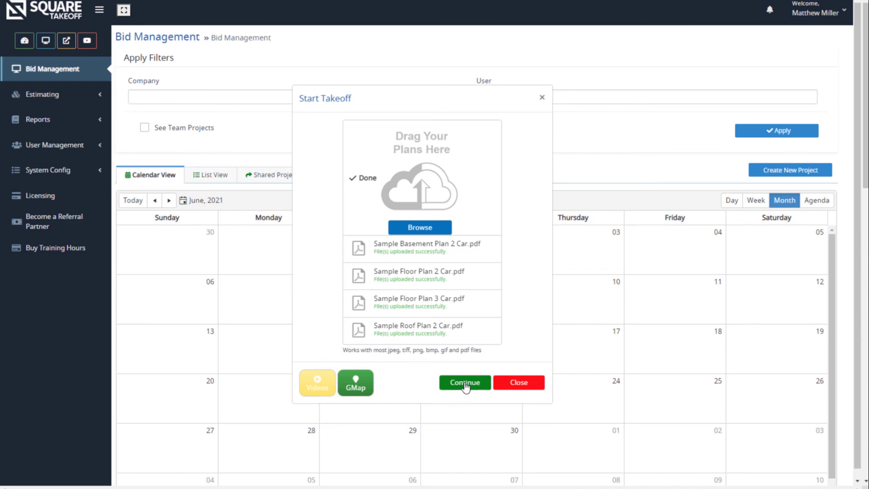
Continue to the takeoff workspace with the four uploaded plan PDFs
click(464, 382)
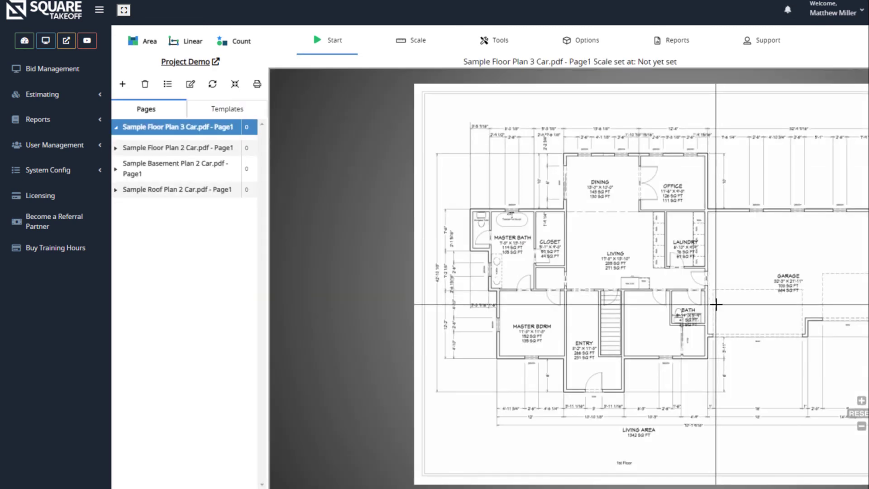
mouse_move(712, 304)
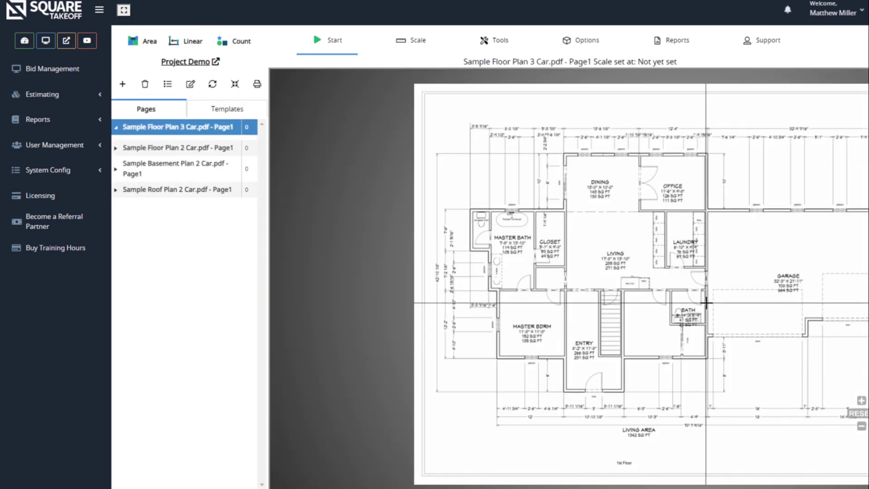